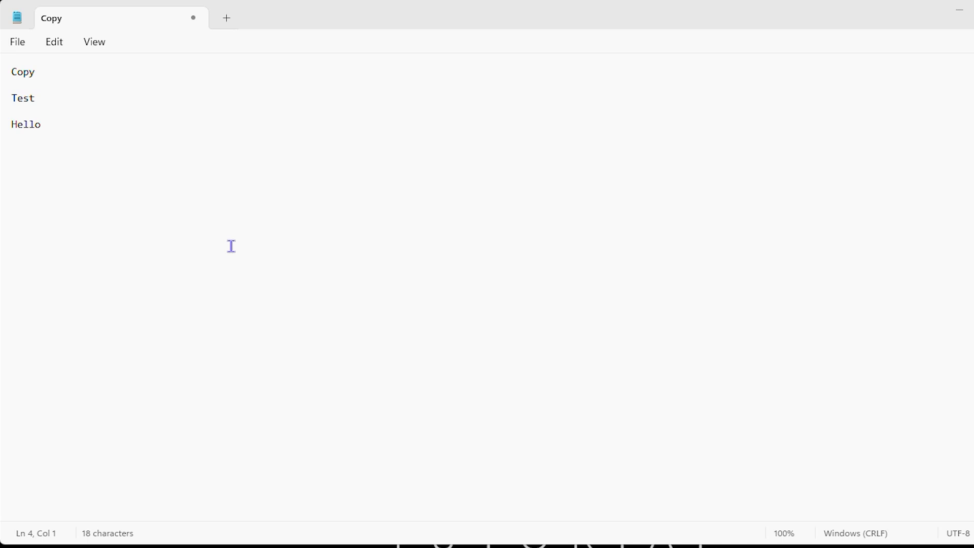
mouse_move(162, 230)
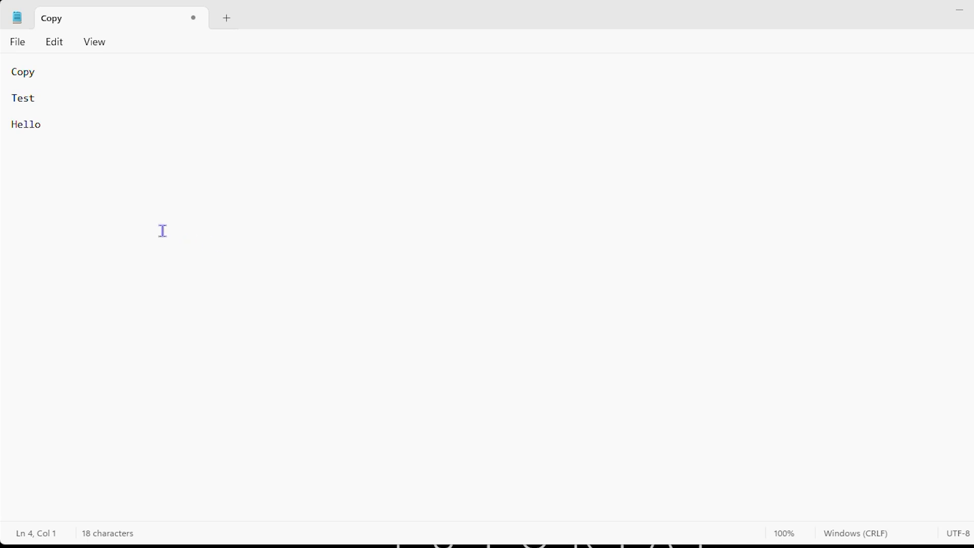
mouse_move(157, 228)
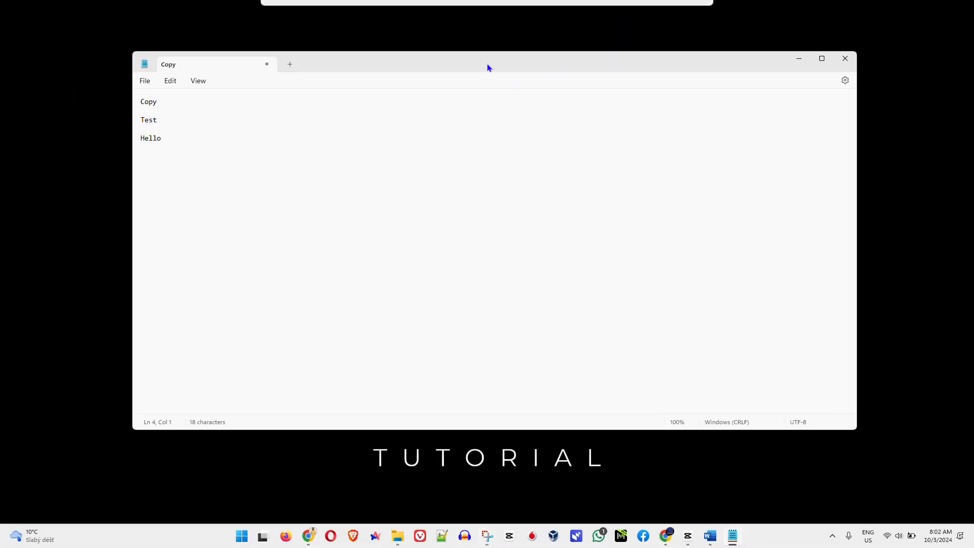
Copy the word 'Copy' from the first line of the note.
click(821, 58)
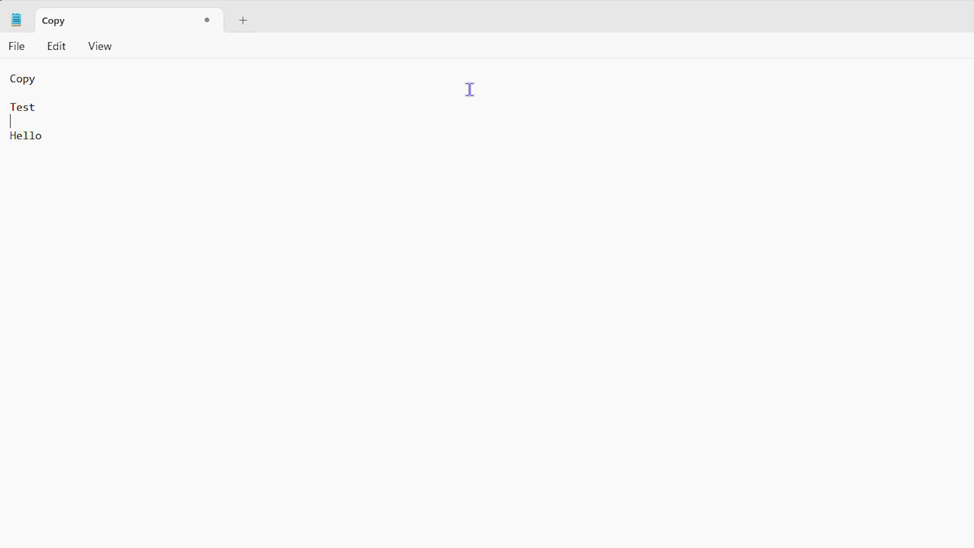
mouse_move(102, 141)
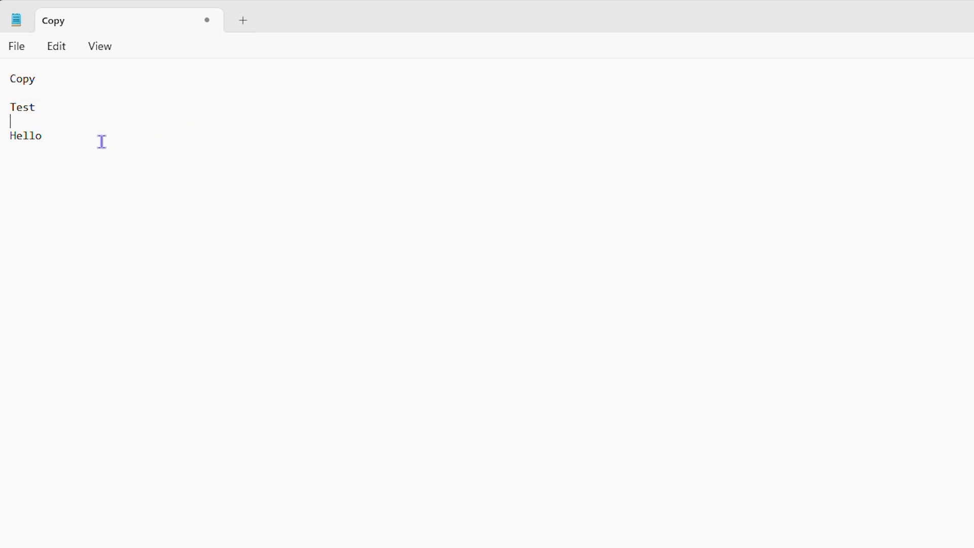
mouse_move(80, 149)
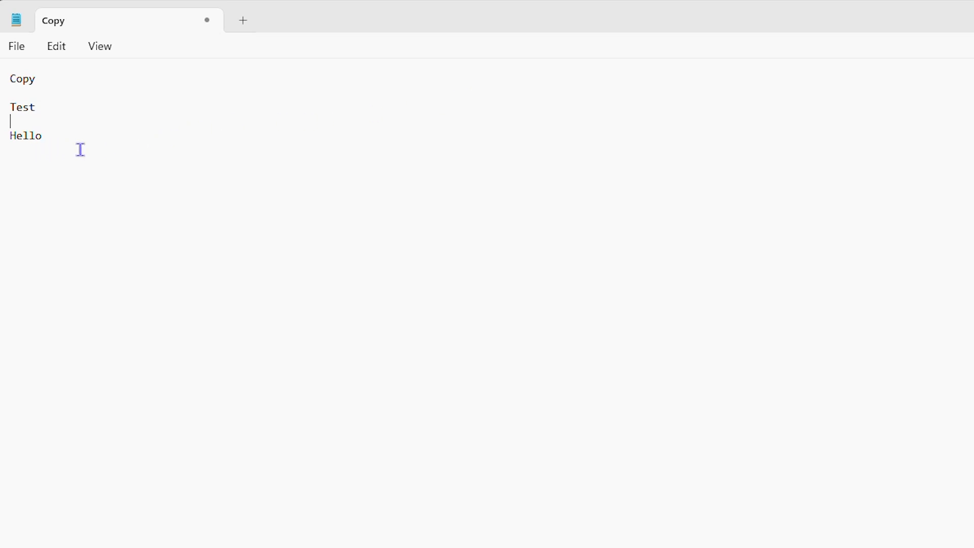
mouse_move(354, 33)
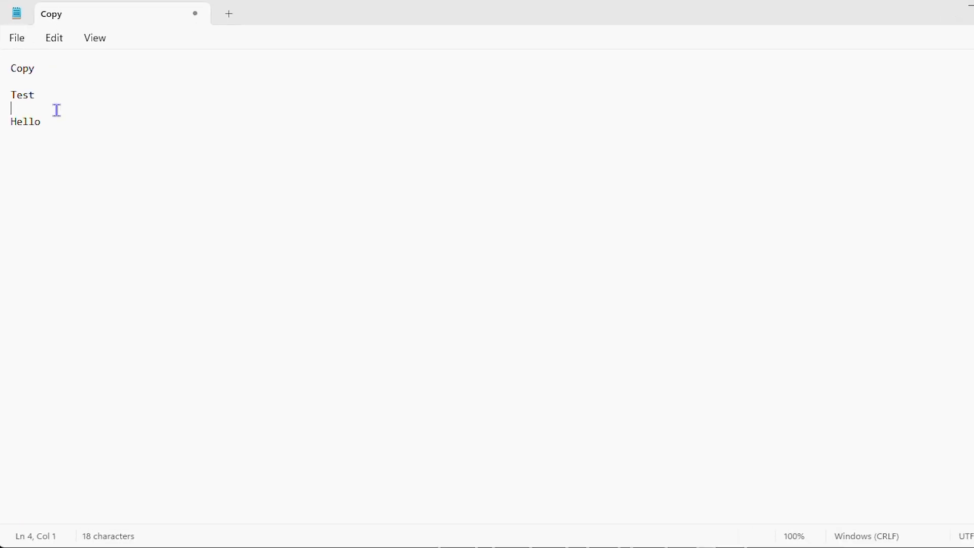
mouse_move(25, 59)
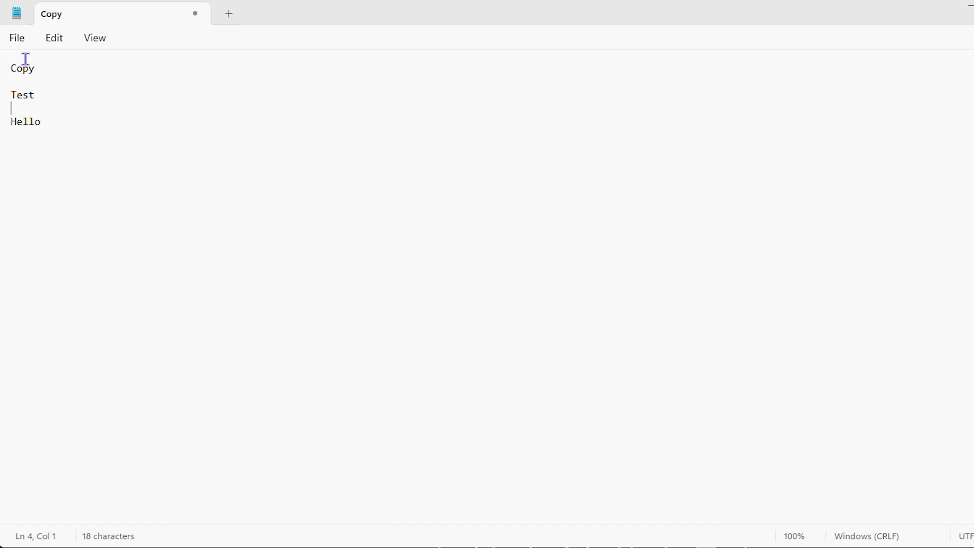
click(39, 69)
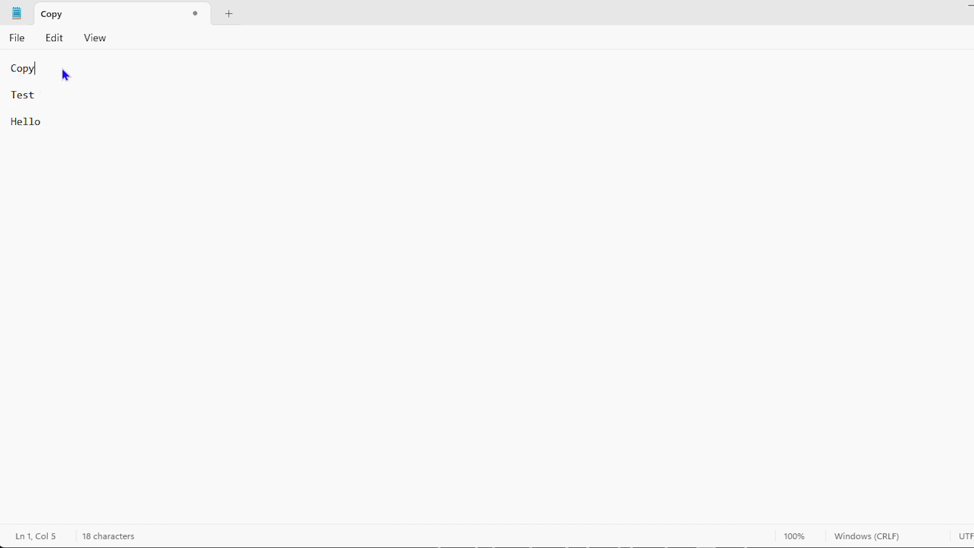
double_click(22, 68)
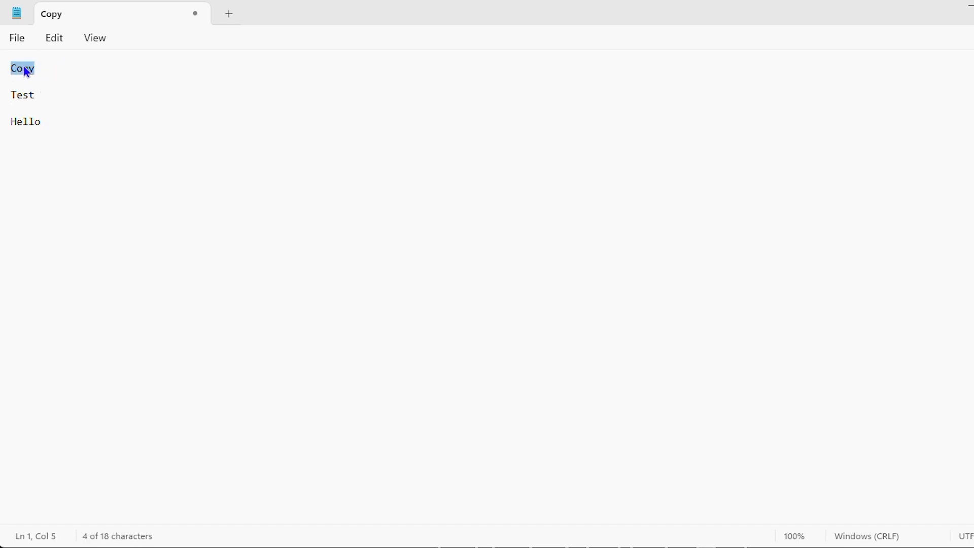
right_click(22, 68)
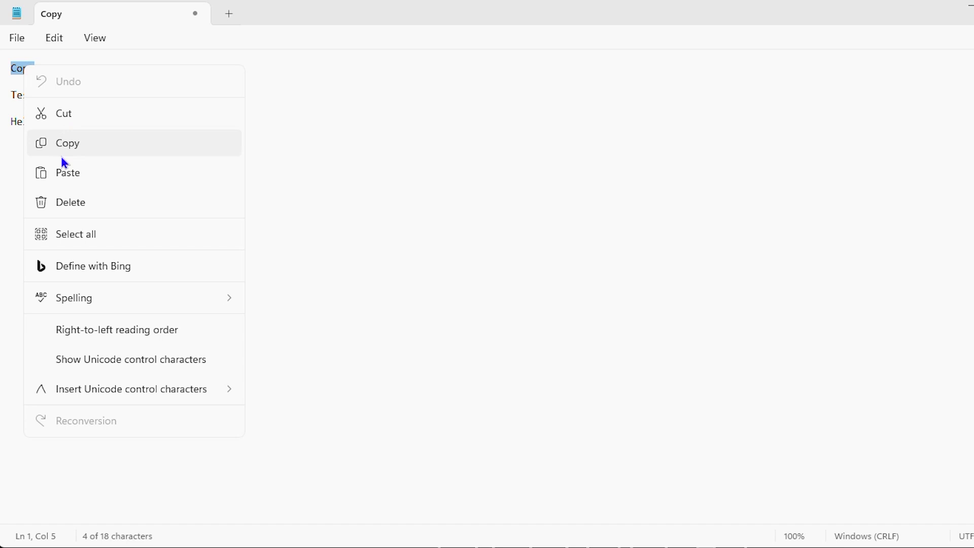
click(67, 143)
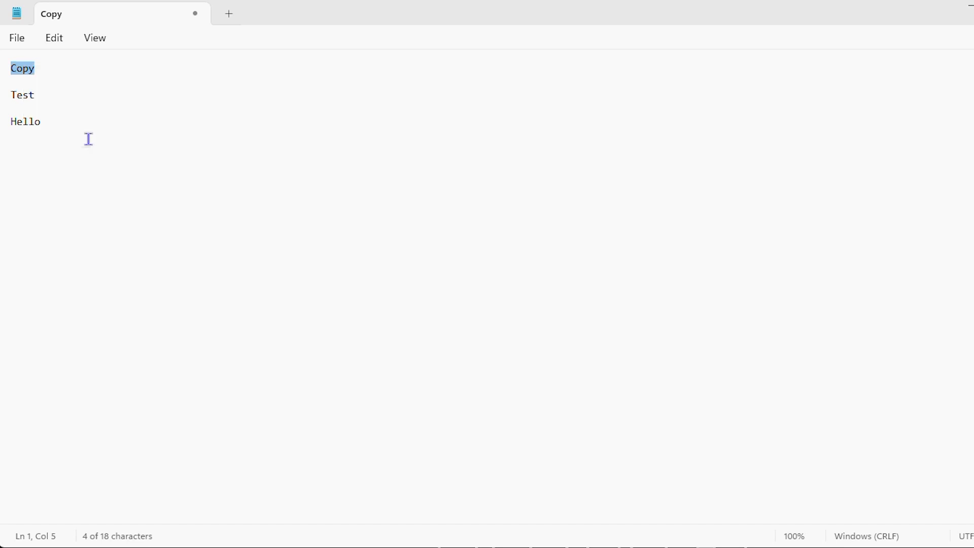
Paste the copied word onto the new blank line below 'Copy'.
click(36, 68)
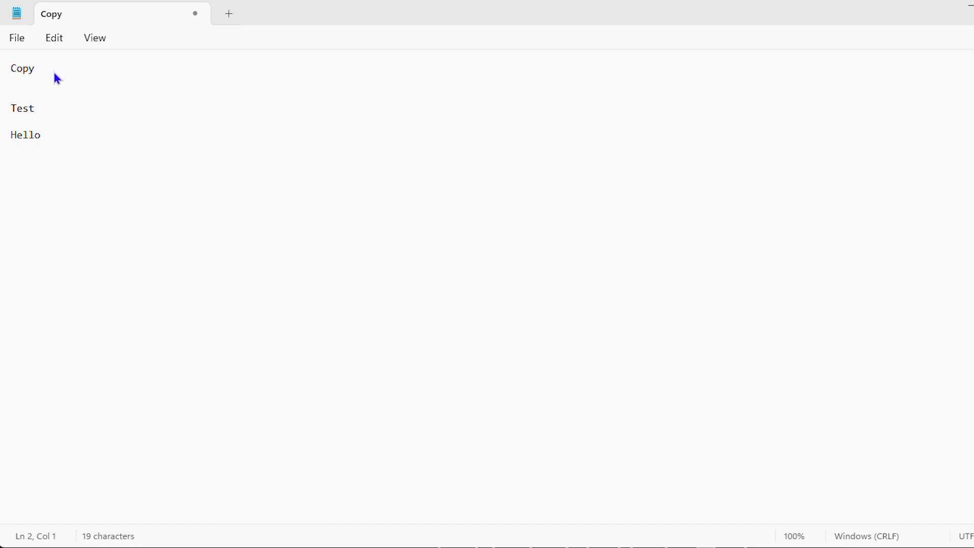
right_click(25, 93)
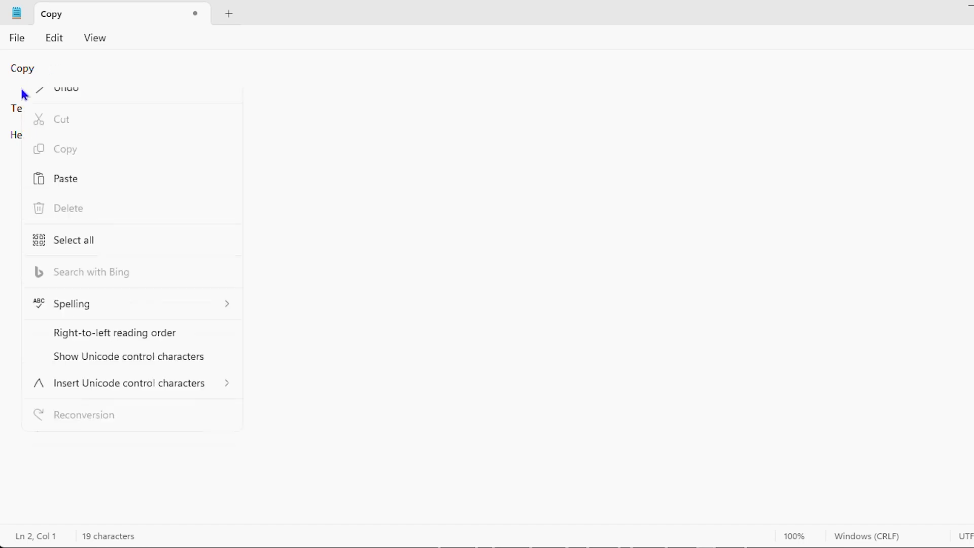
click(65, 178)
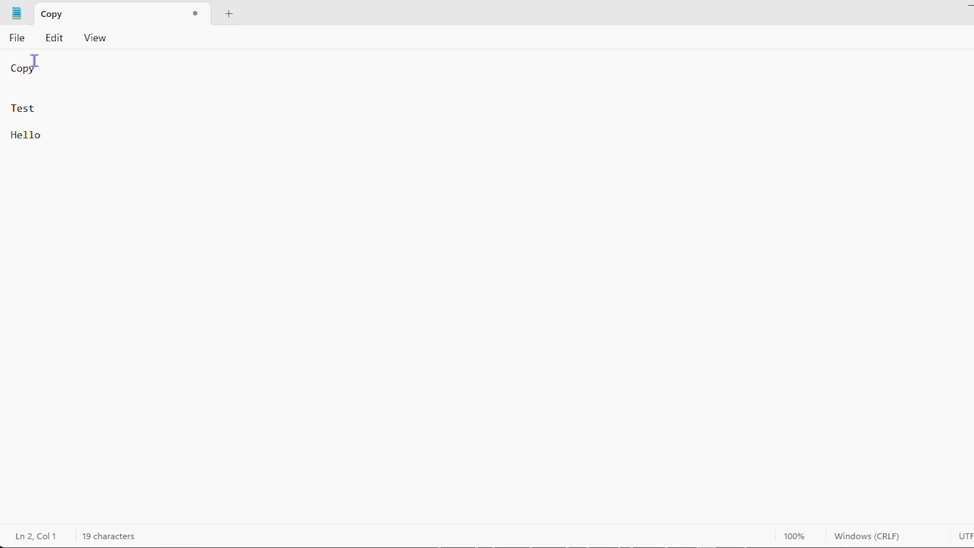
Select 'Copy' again, copy it with Ctrl+C and paste it on the blank second line.
click(37, 68)
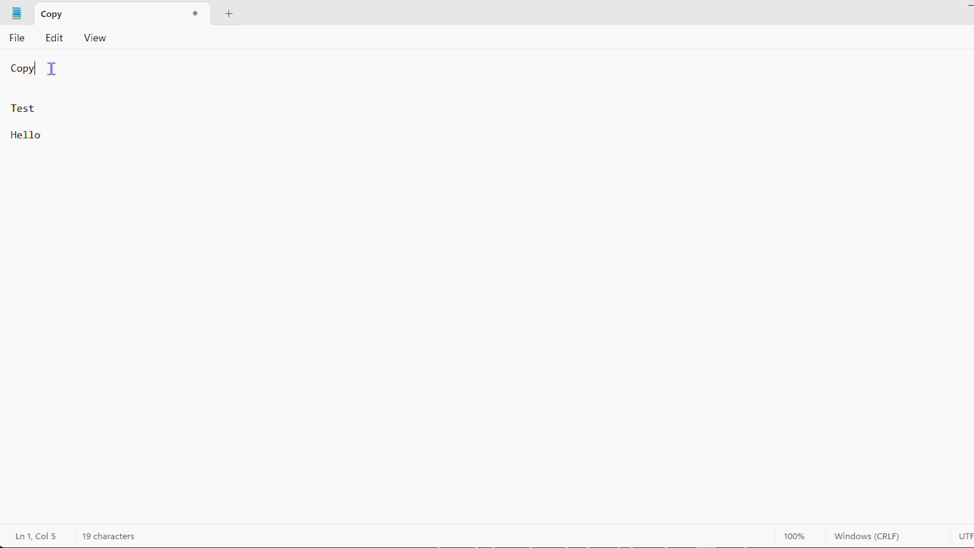
double_click(21, 68)
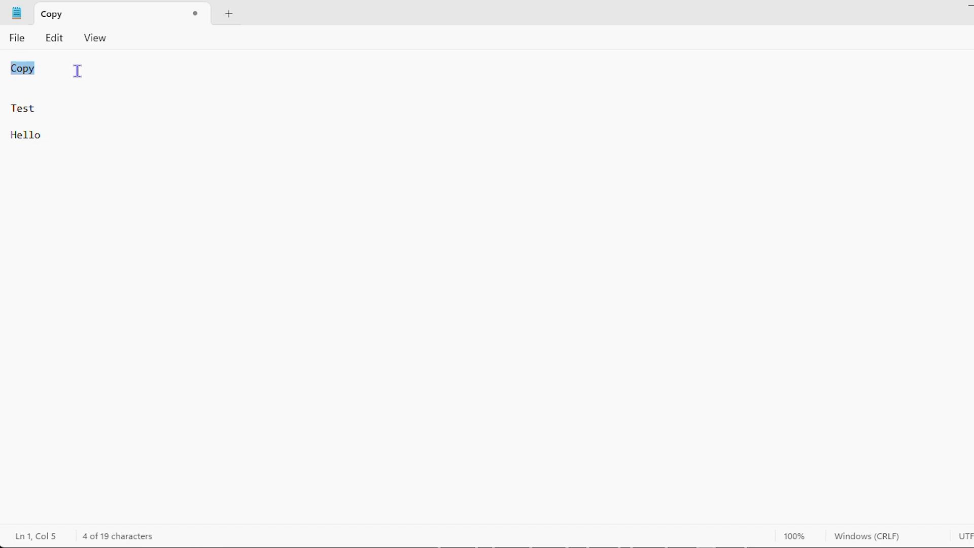
key(ctrl+c)
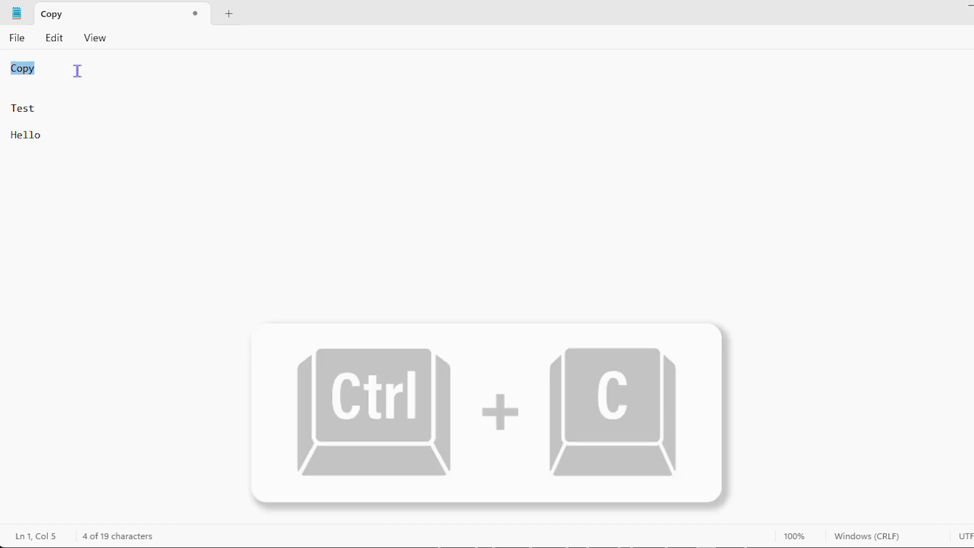
key(ctrl+c)
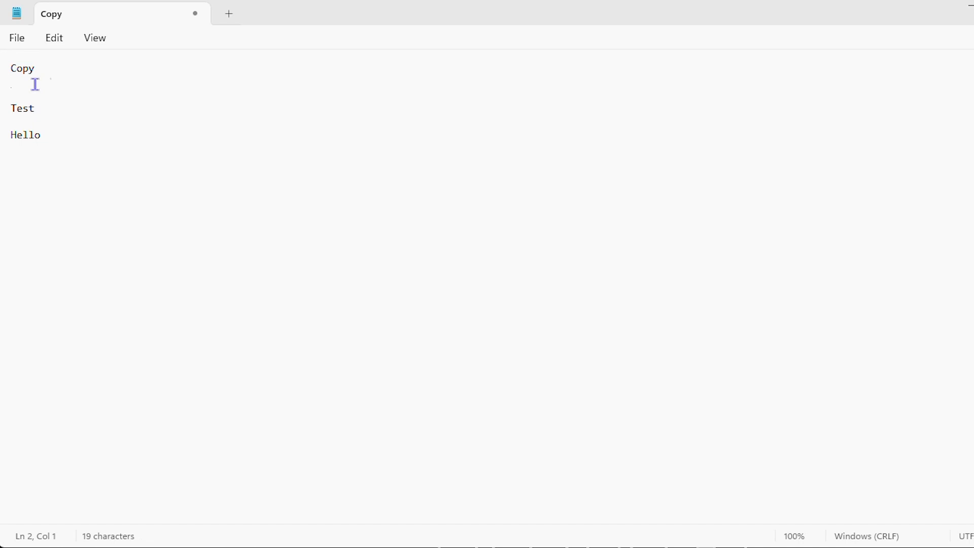
key(ctrl+v)
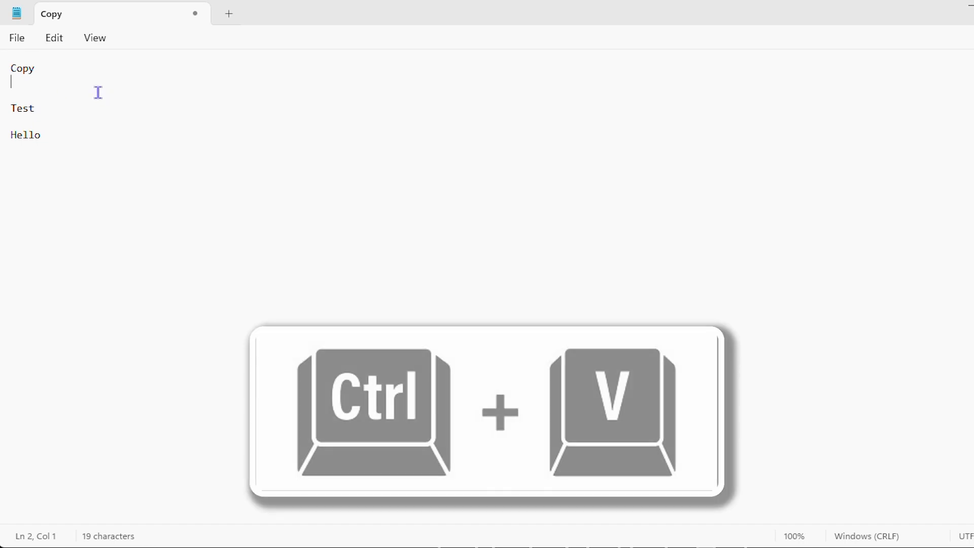
key(ctrl+v)
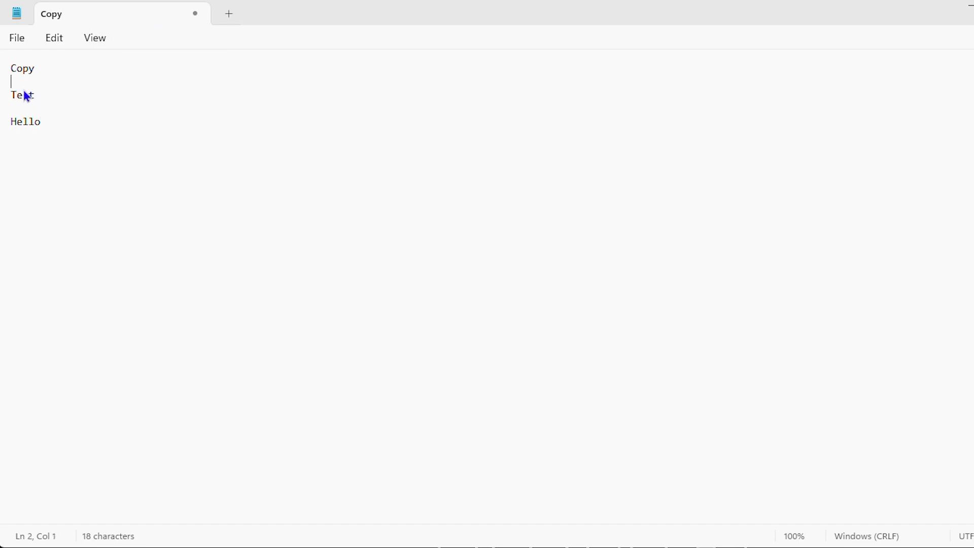
mouse_move(58, 137)
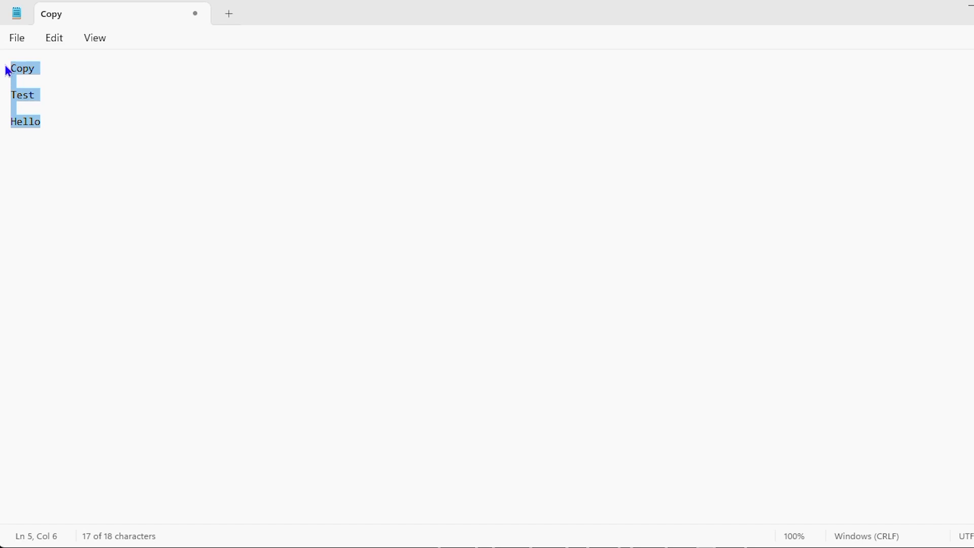
mouse_move(23, 112)
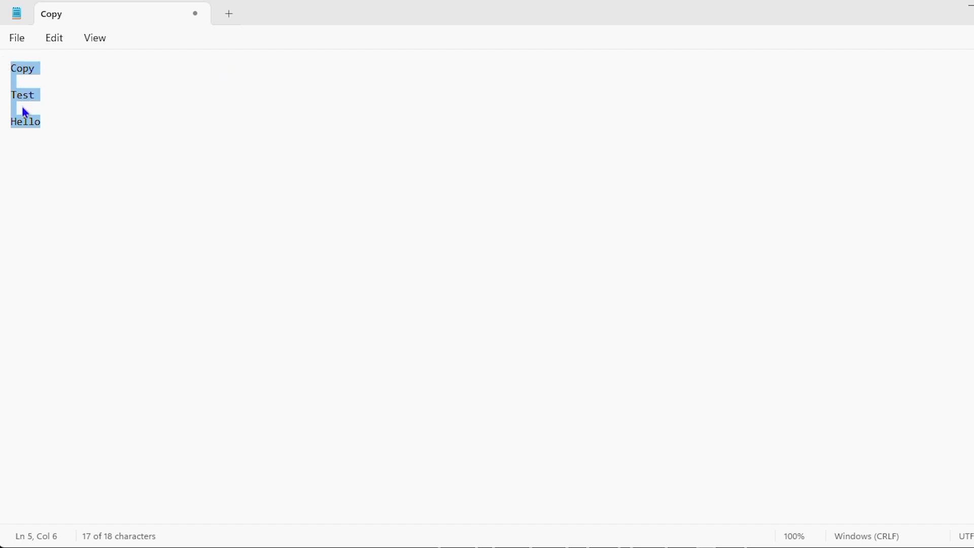
mouse_move(83, 179)
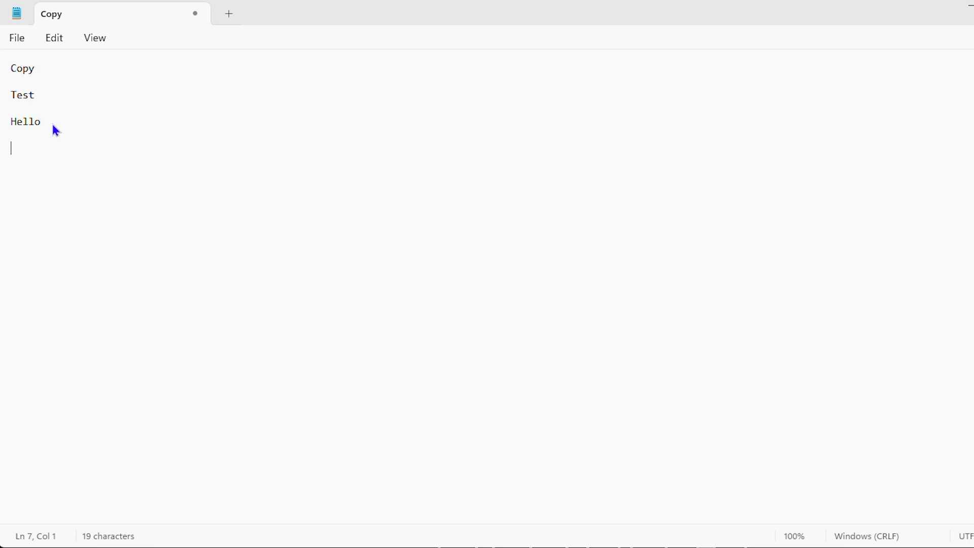
mouse_move(25, 165)
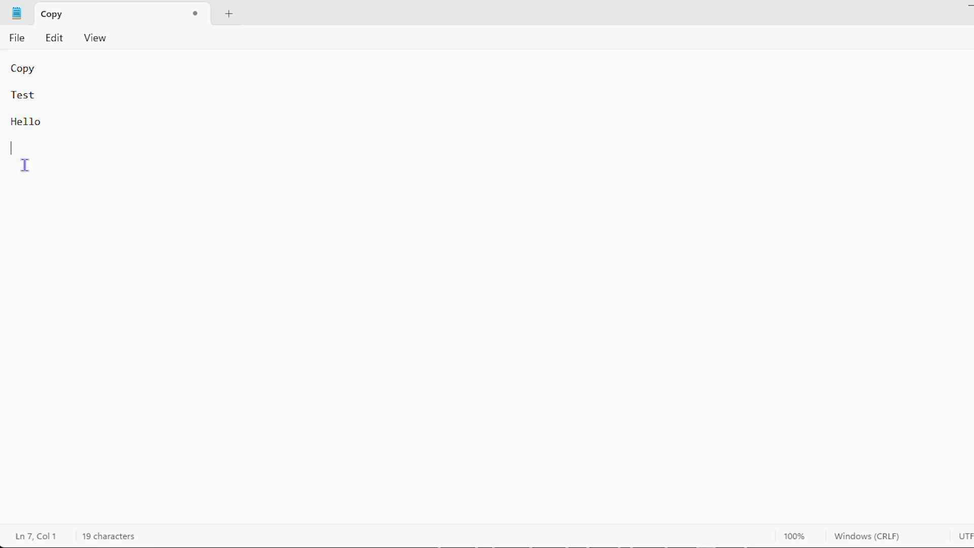
Add an extra blank line after 'Hello'.
key(ctrl+v)
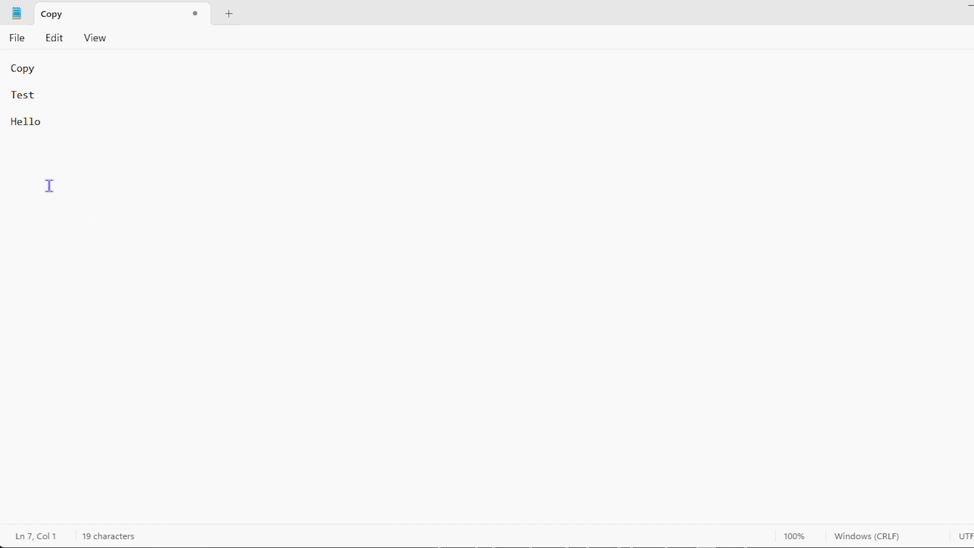
mouse_move(43, 178)
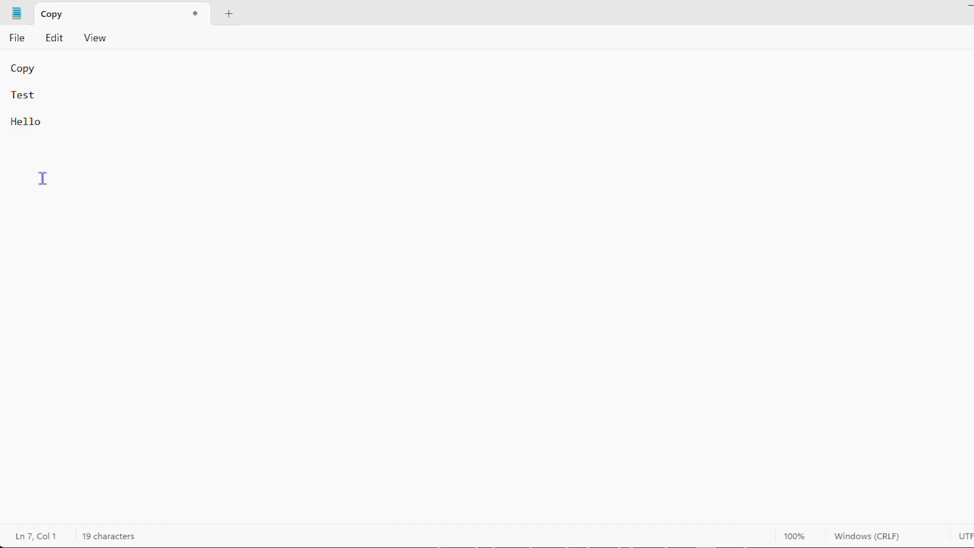
Copy the 'Copy', 'Test' and 'Hello' lines, then remove the pasted duplicate.
key(ctrl+a)
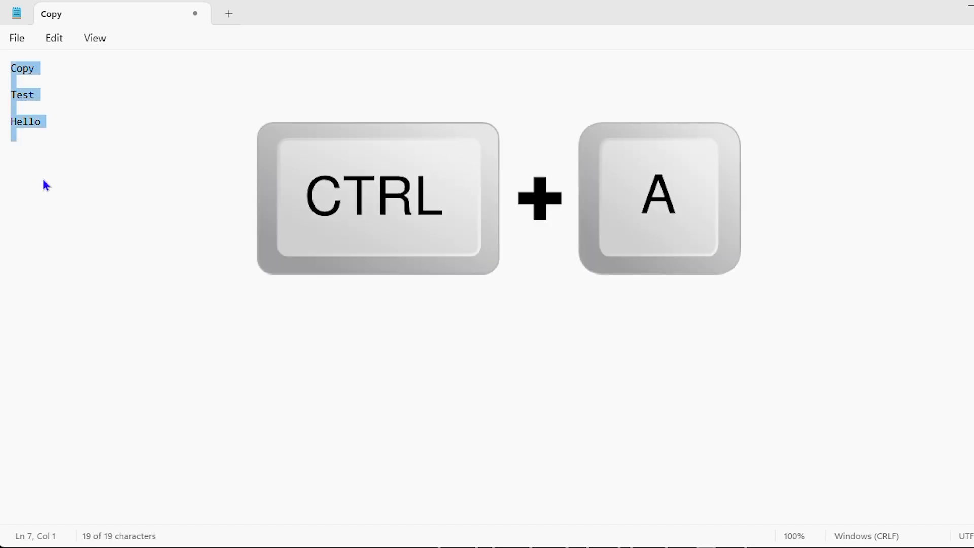
key(ctrl+c)
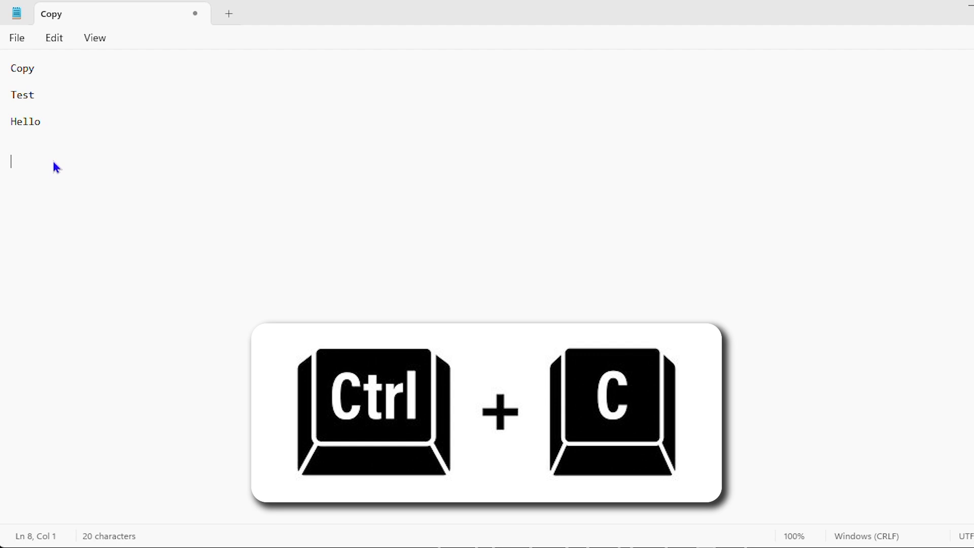
key(ctrl+v)
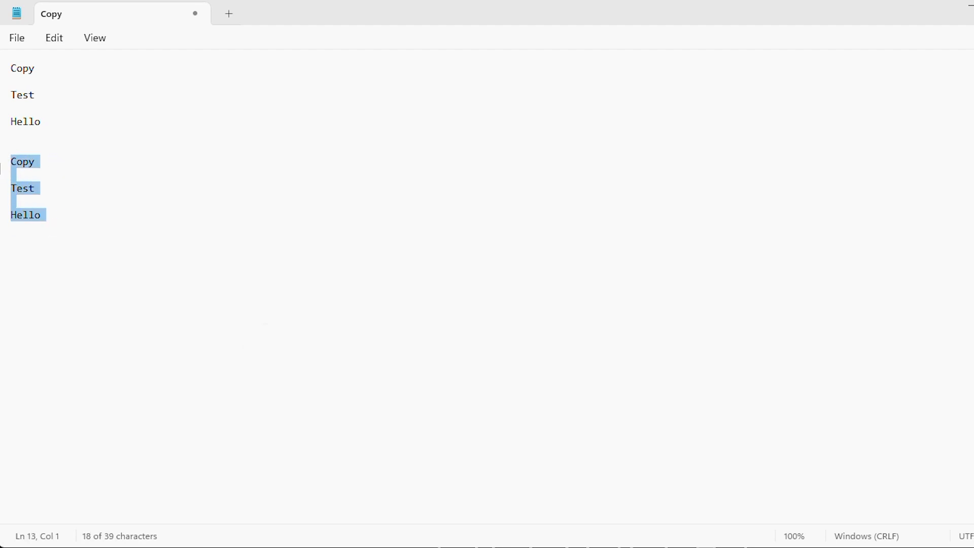
key(Delete)
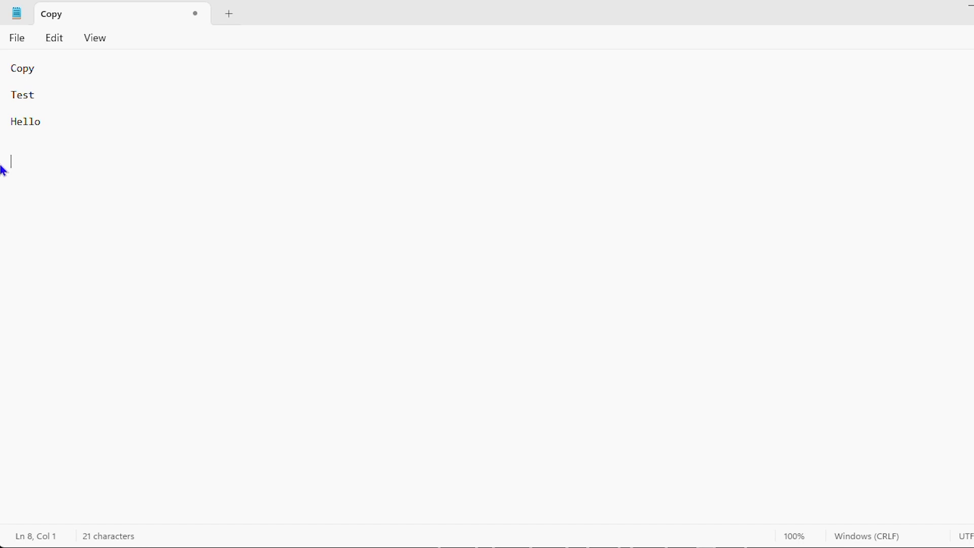
key(Return)
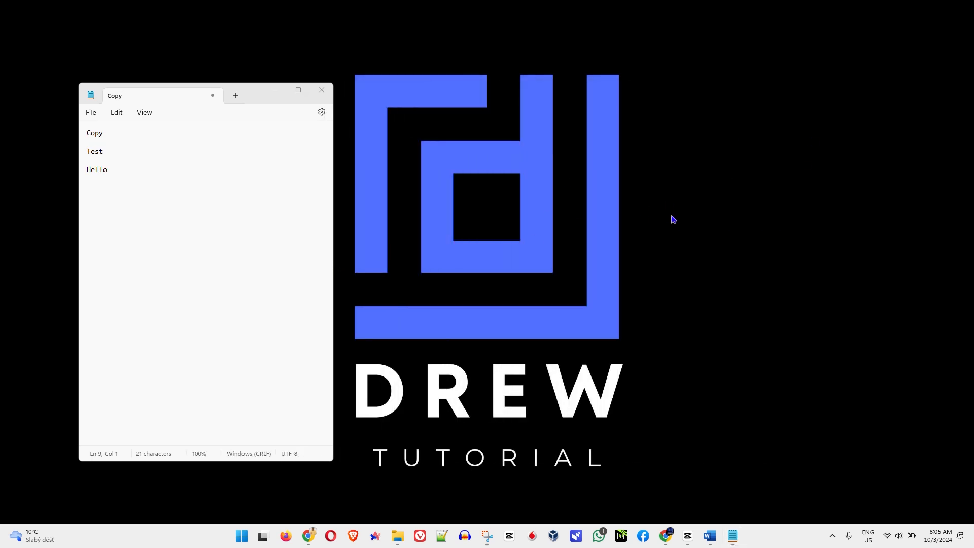
mouse_move(664, 212)
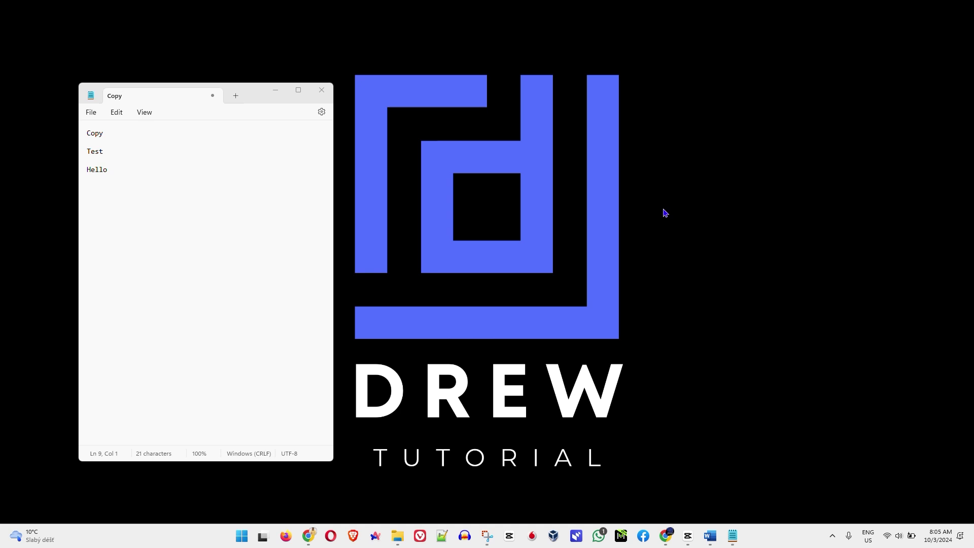
Open clipboard history with Win+V and scroll through the saved entries.
key(win+v)
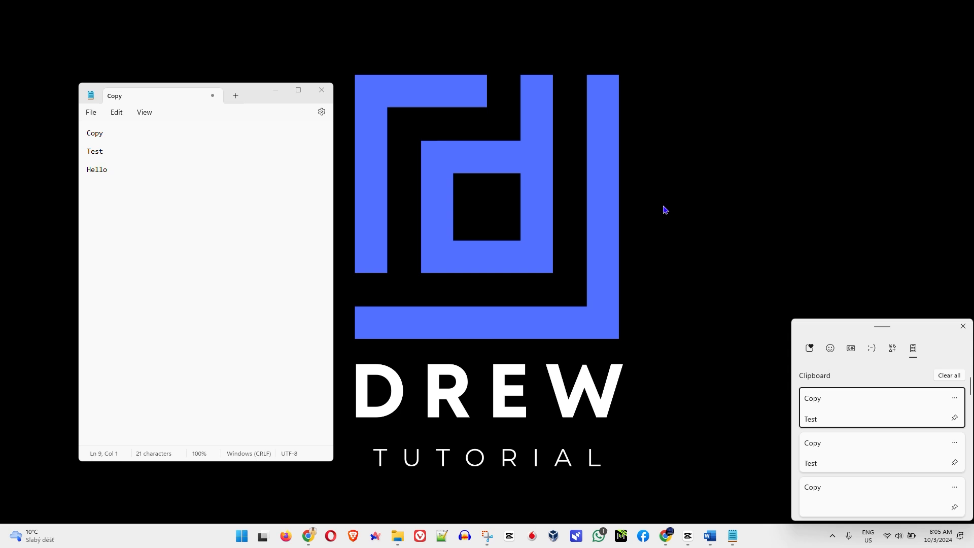
mouse_move(835, 332)
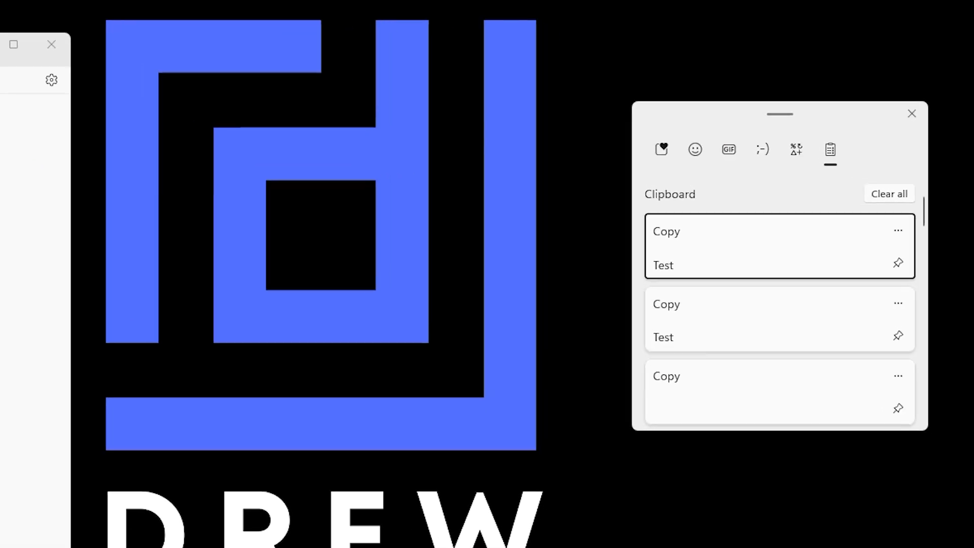
mouse_move(798, 273)
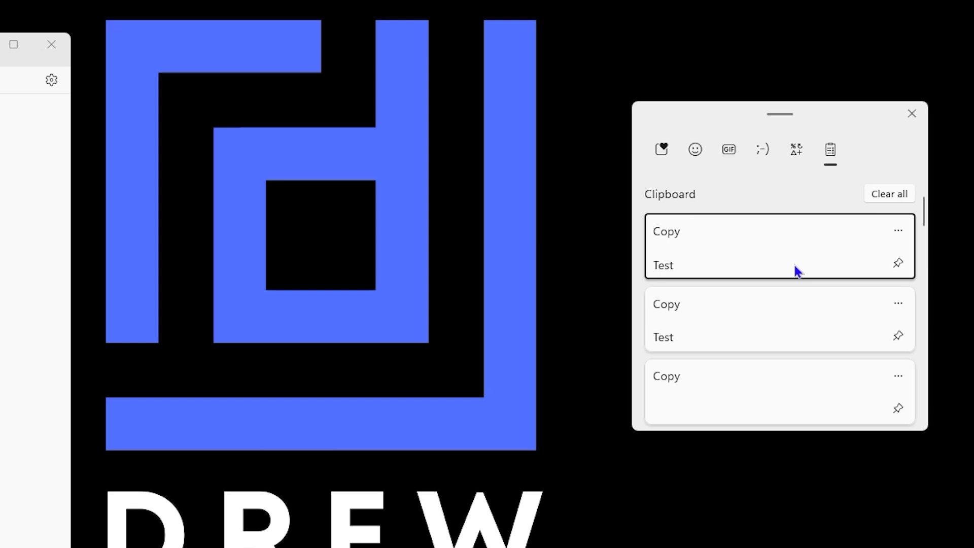
scroll(down, 3)
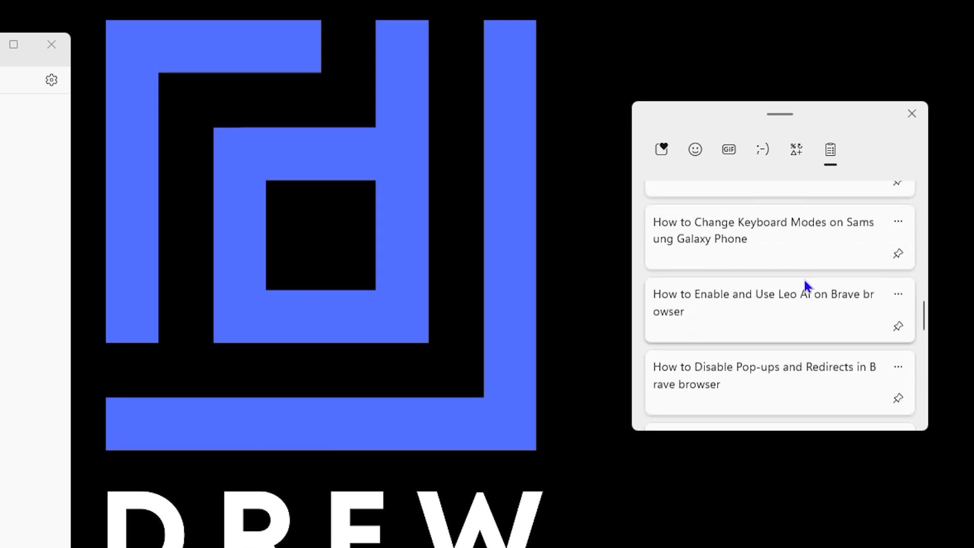
scroll(up, 3)
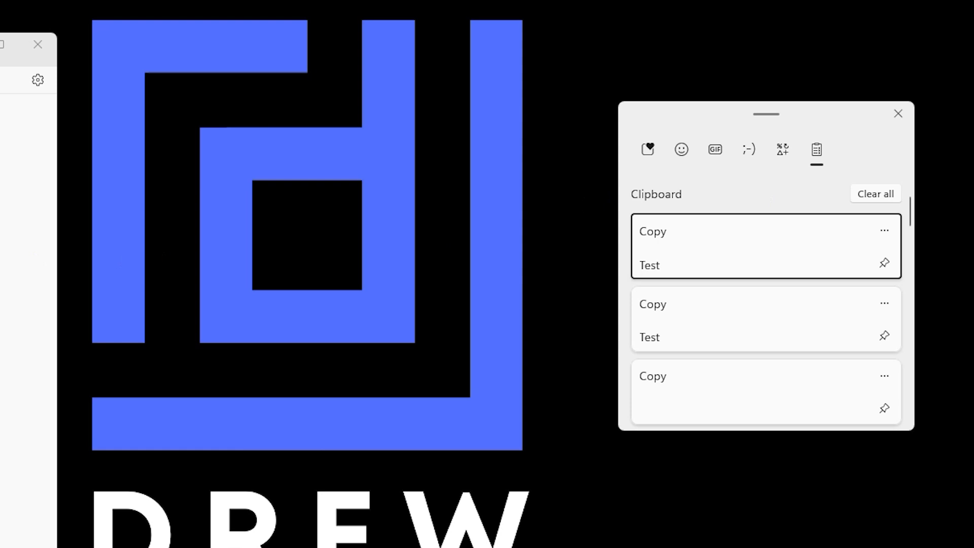
mouse_move(839, 260)
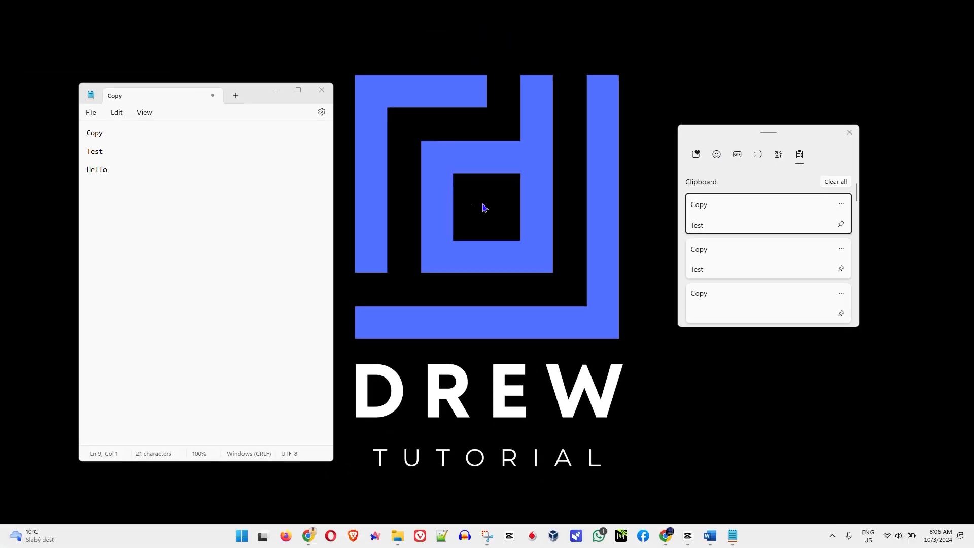
Switch to a new blank Word document from the taskbar.
click(720, 535)
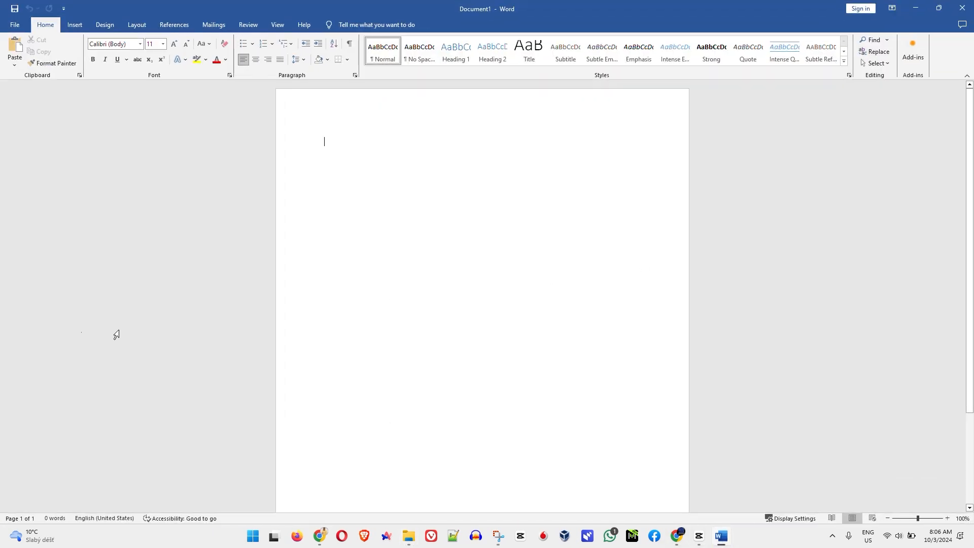
mouse_move(169, 316)
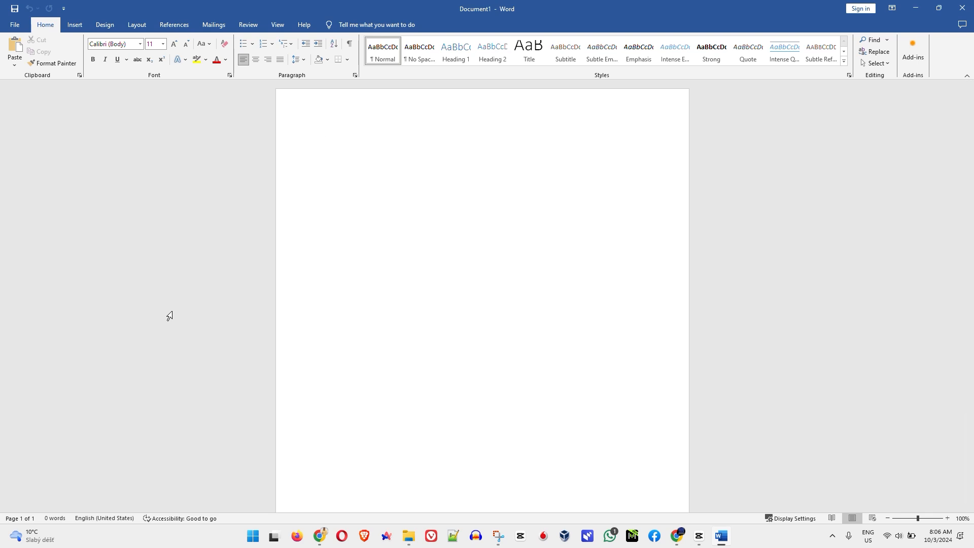
mouse_move(172, 316)
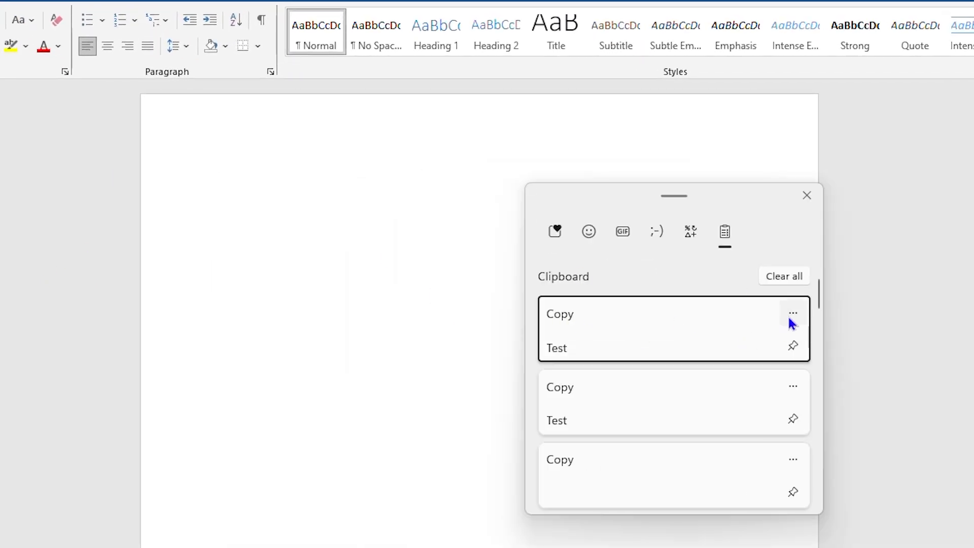
Paste the top clipboard history entry into Word as plain text.
click(792, 312)
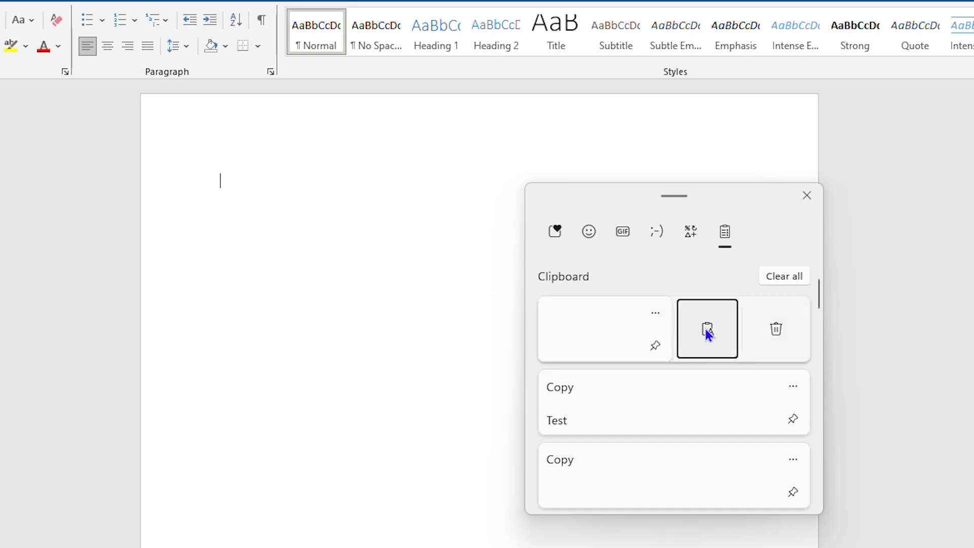
mouse_move(713, 333)
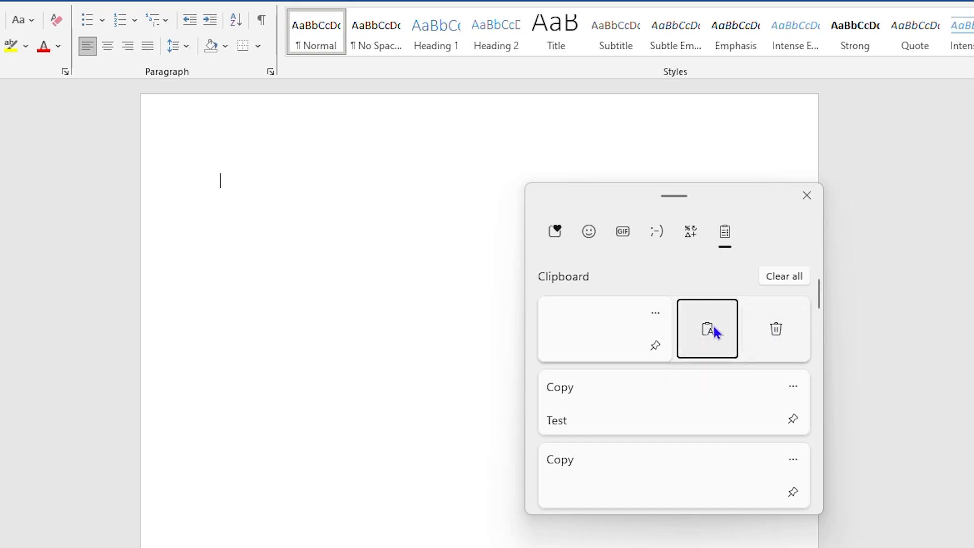
mouse_move(706, 329)
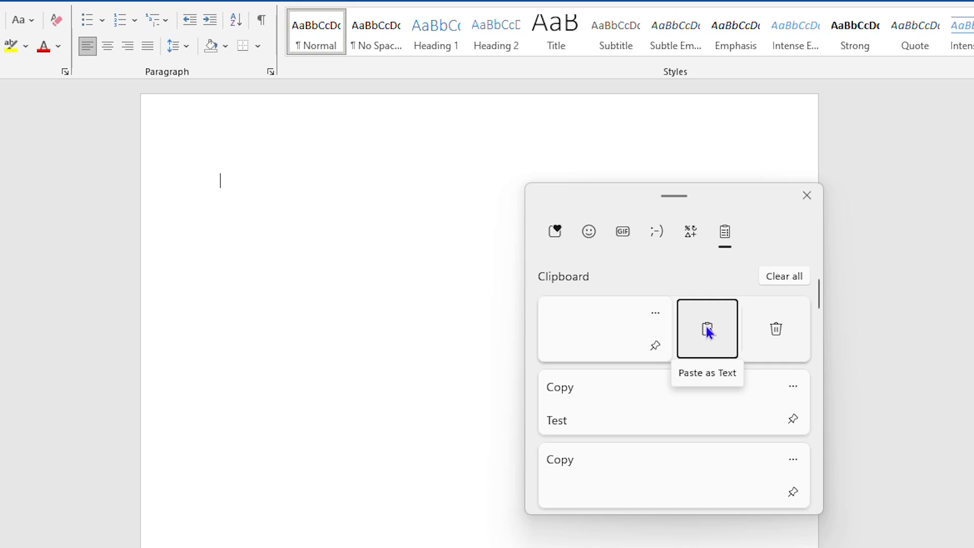
mouse_move(707, 335)
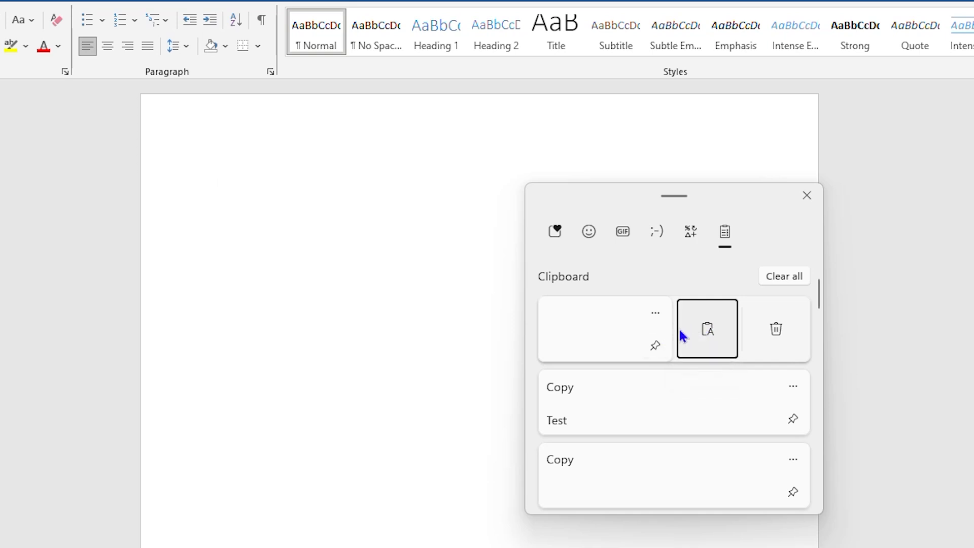
mouse_move(707, 329)
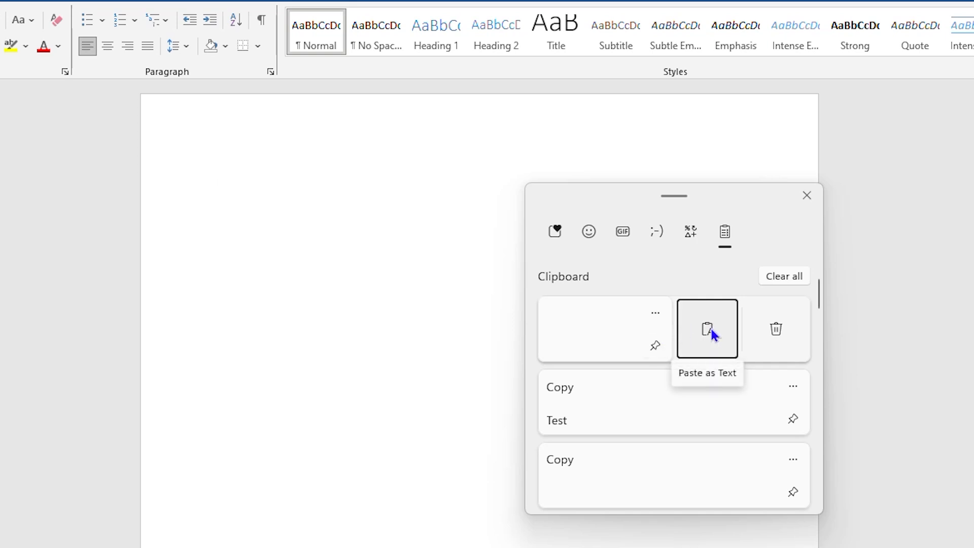
click(706, 329)
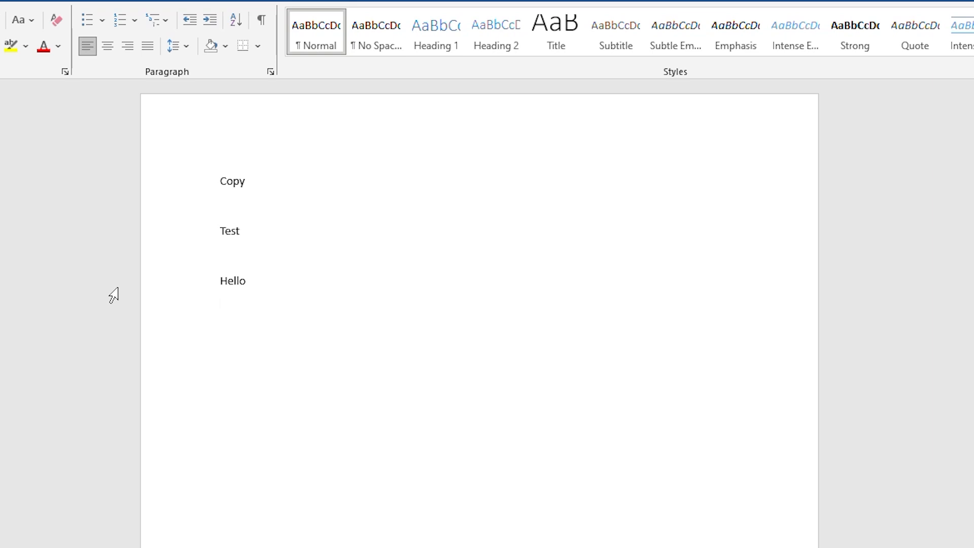